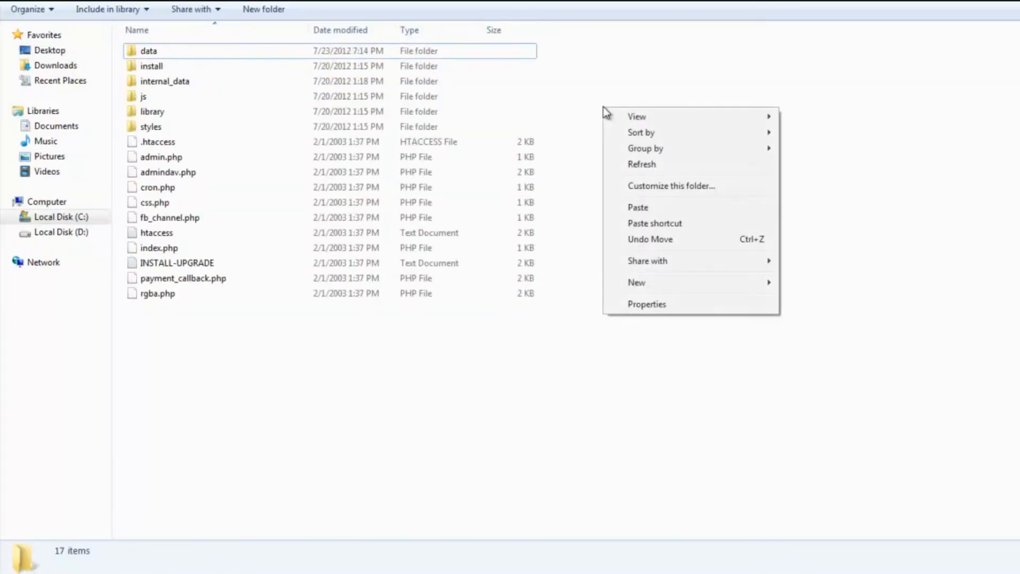
Paste the copied cometchat folder into the XenForo root folder
{"action": "left_click", "coordinate": [643, 211]}
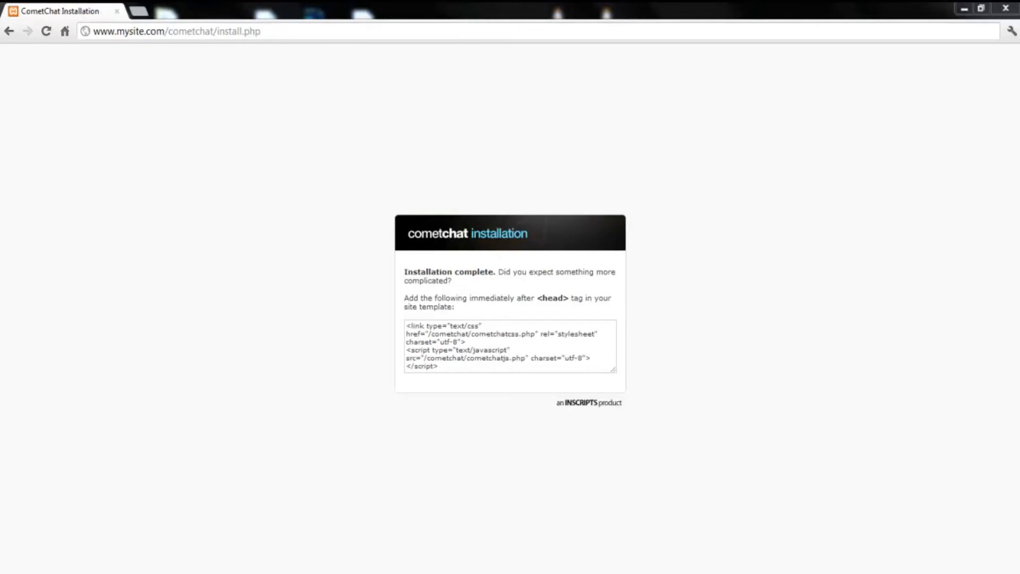
Select the installer's head-section code snippet for copying
{"action": "triple_click", "coordinate": [508, 349]}
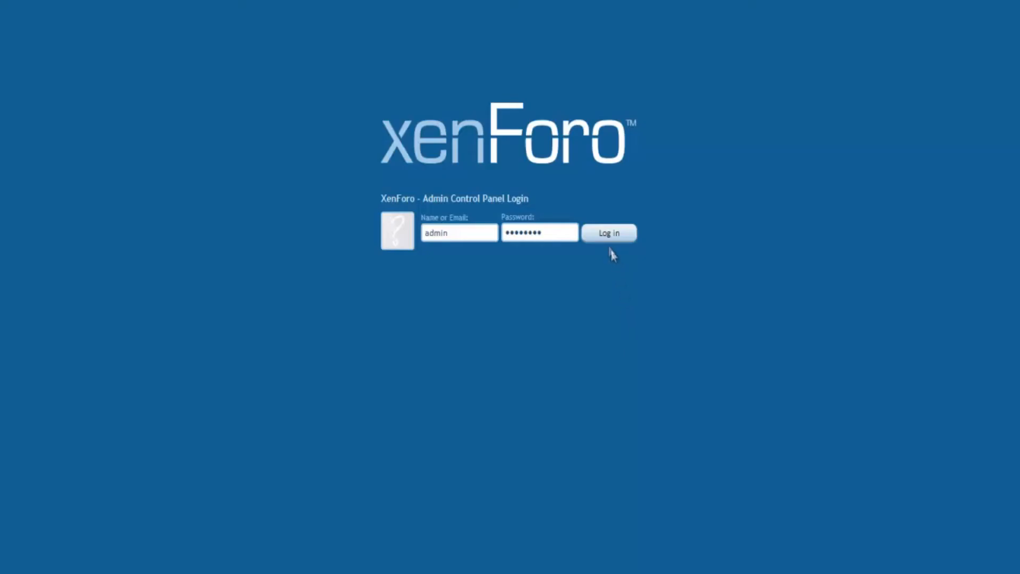
Log into the Admin Control Panel and go to the Appearance section
{"action": "left_click", "coordinate": [609, 232]}
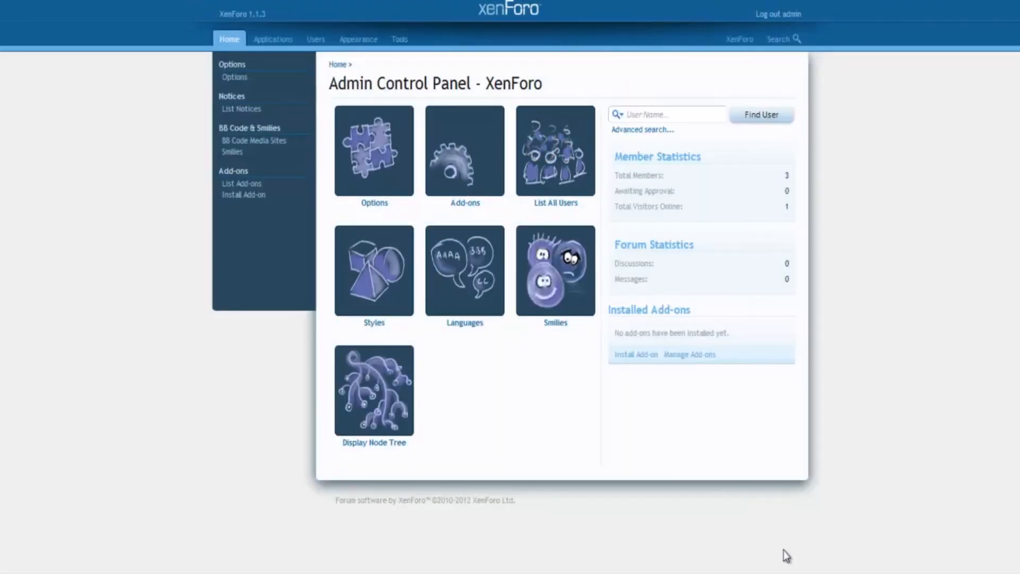
{"action": "mouse_move", "coordinate": [364, 61]}
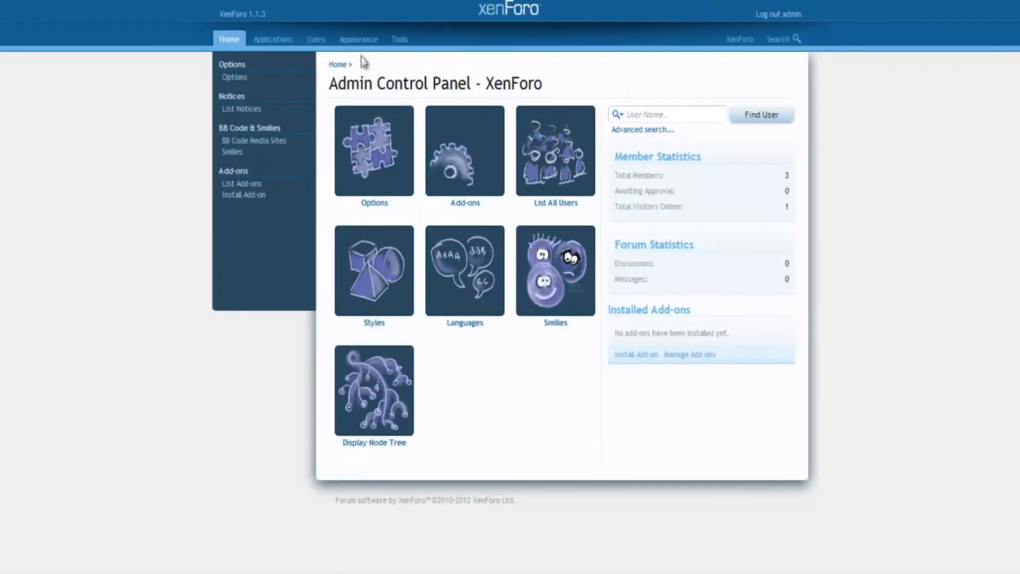
{"action": "left_click", "coordinate": [357, 39]}
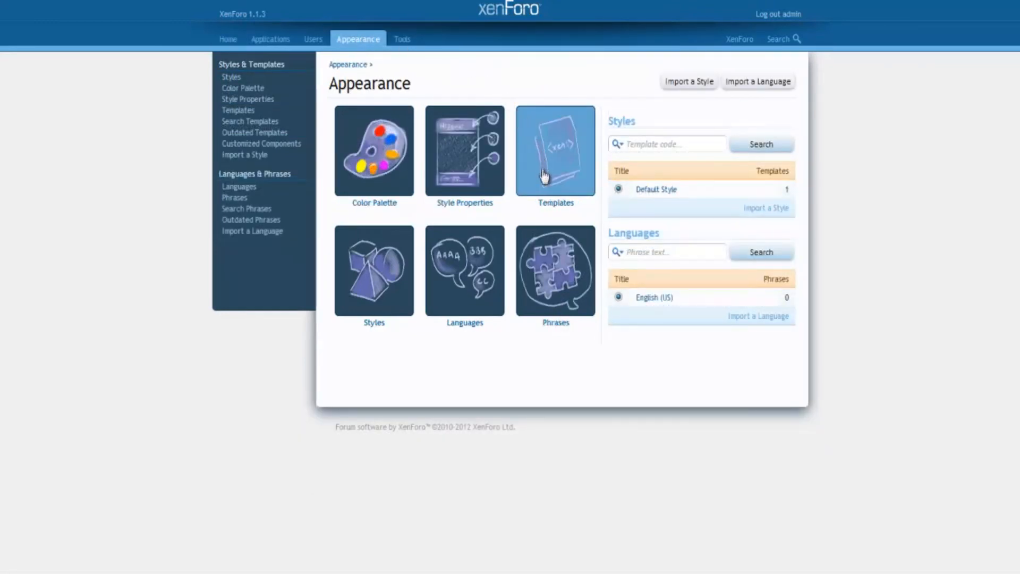
Filter templates for 'page', edit PAGE_CONTAINER and insert the CometChat stylesheet/script code after <head>
{"action": "left_click", "coordinate": [555, 151]}
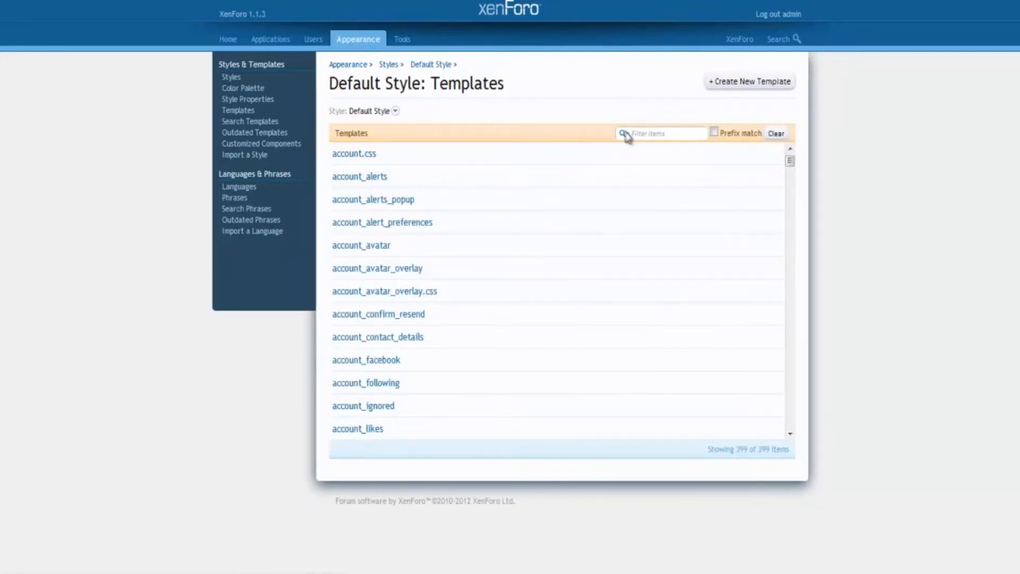
{"action": "left_click", "coordinate": [660, 134]}
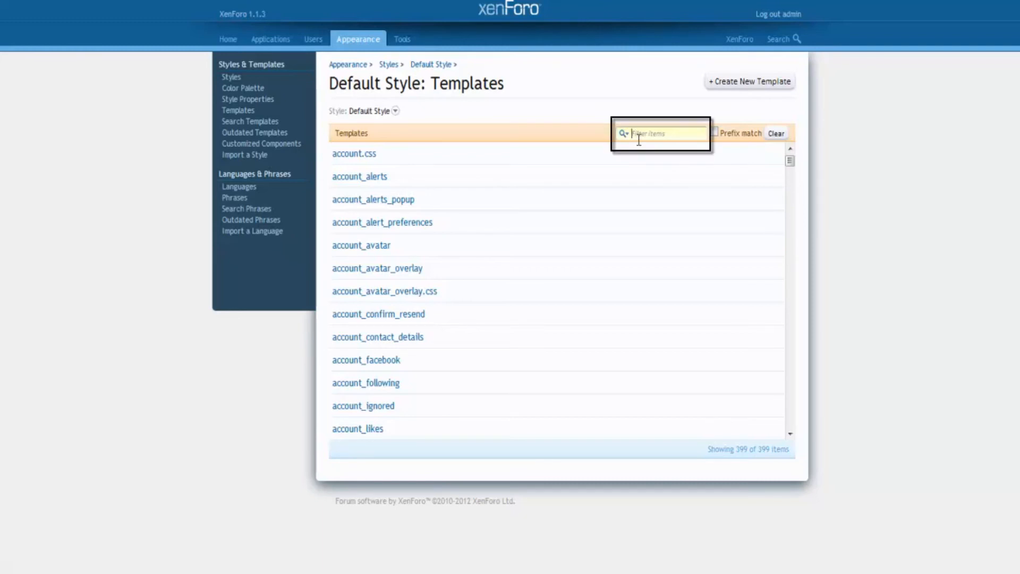
{"action": "type", "text": "page_container"}
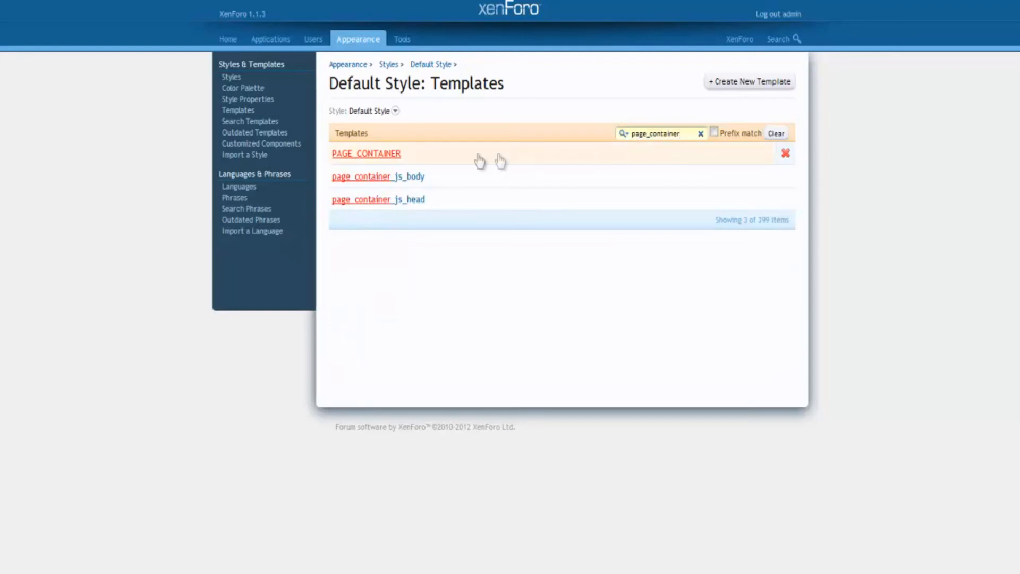
{"action": "left_click", "coordinate": [365, 153]}
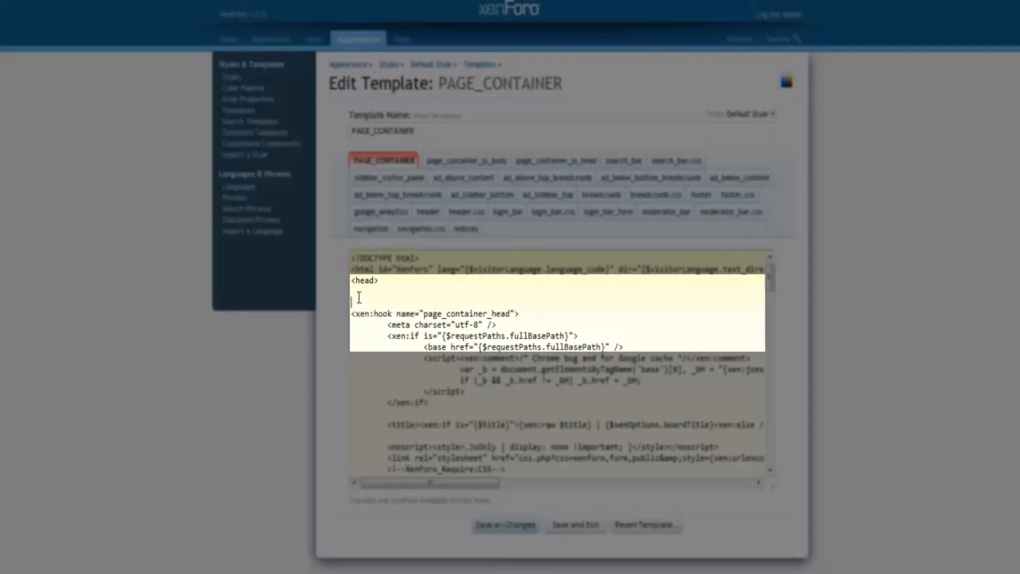
{"action": "type", "text": "<link type=\"text/css\" href=\"/cometchat/cometchatcss.php\" rel=\"stylesheet\" charset=\"utf-8\">"}
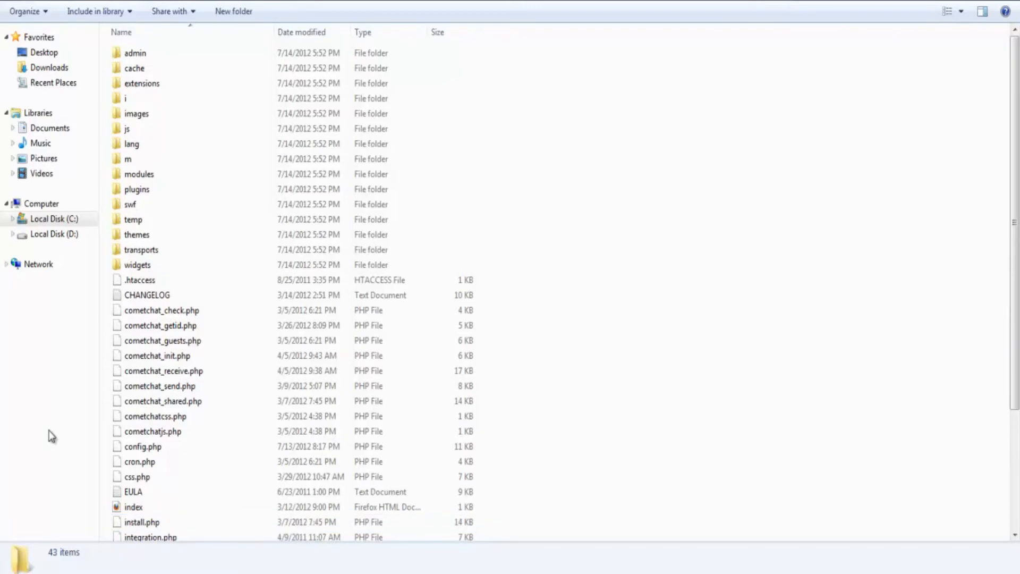
{"action": "mouse_move", "coordinate": [106, 525]}
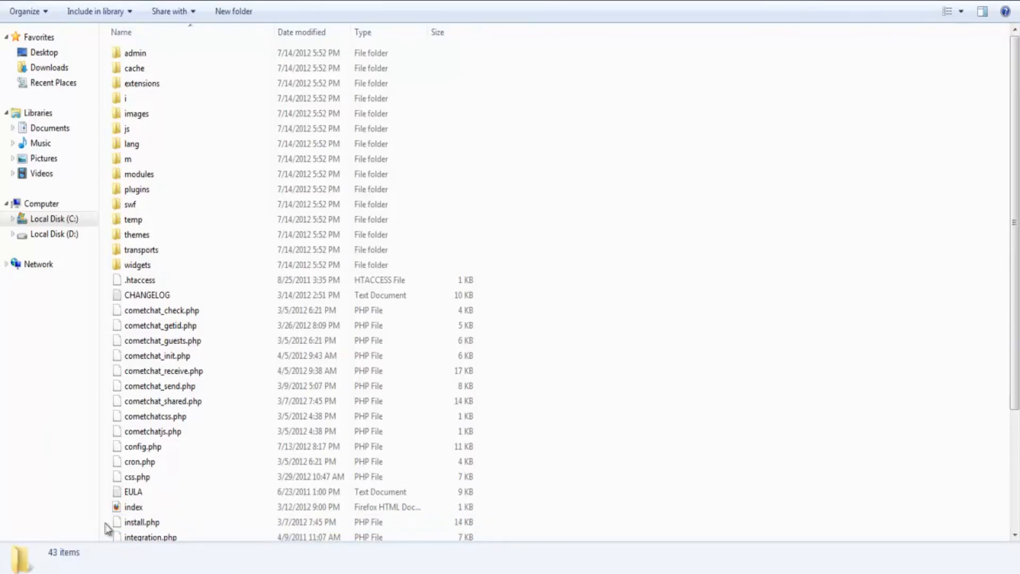
Bring up the context menu for install.php in the cometchat folder
{"action": "left_click", "coordinate": [140, 520]}
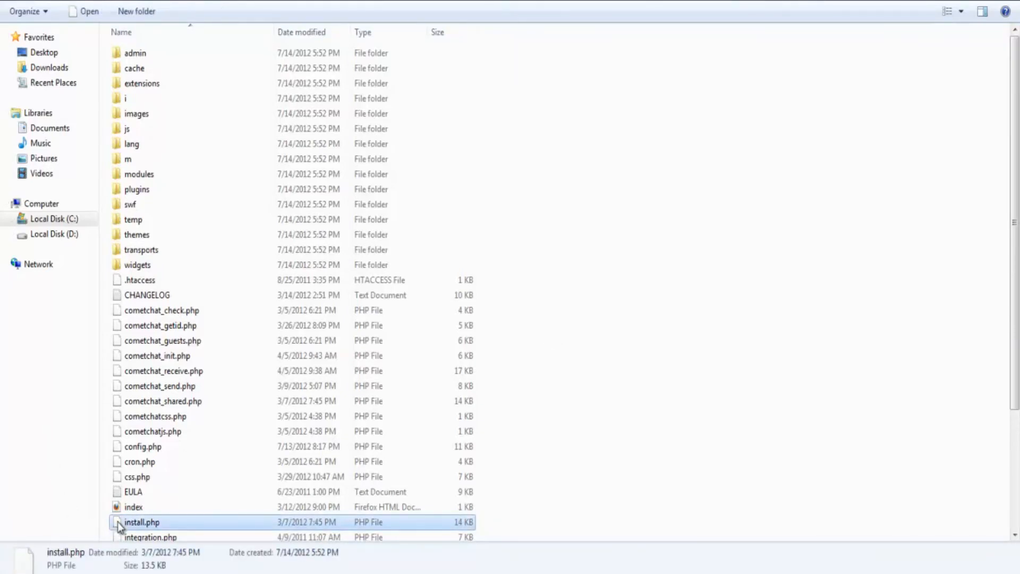
{"action": "right_click", "coordinate": [144, 522]}
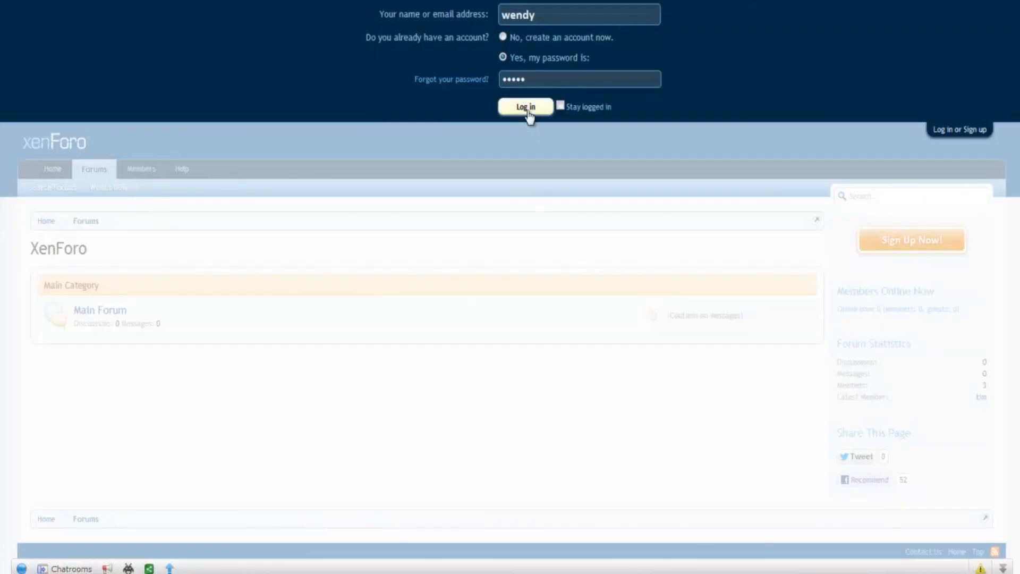
Log in as a member and draft the chat reply 'love this' in the CometChat window
{"action": "left_click", "coordinate": [525, 106]}
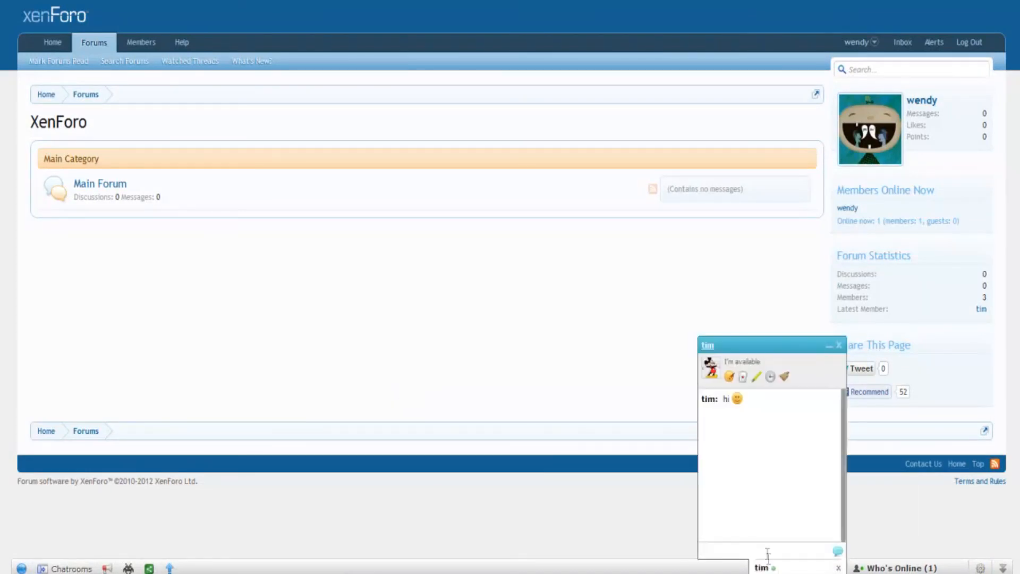
{"action": "type", "text": "love this"}
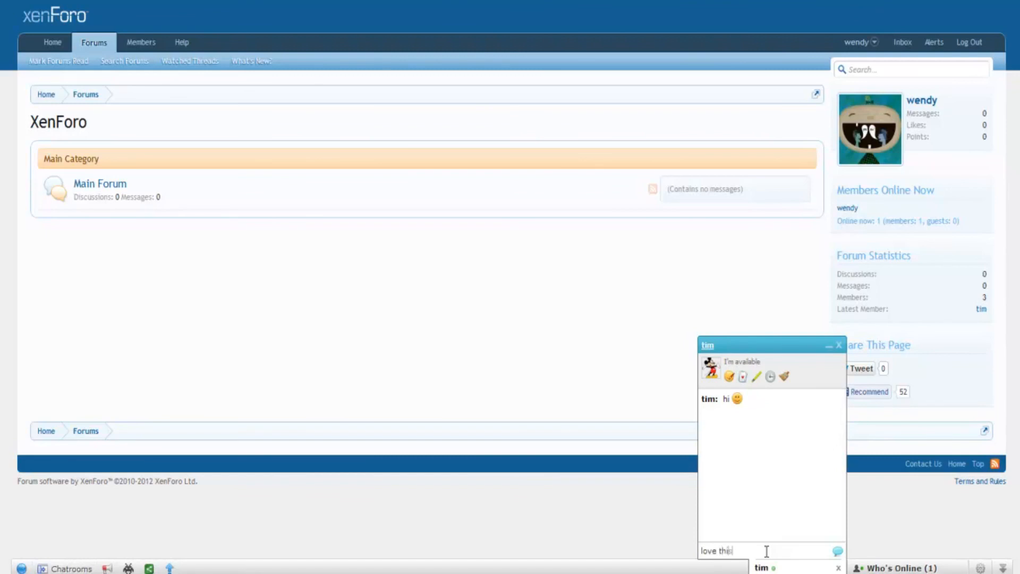